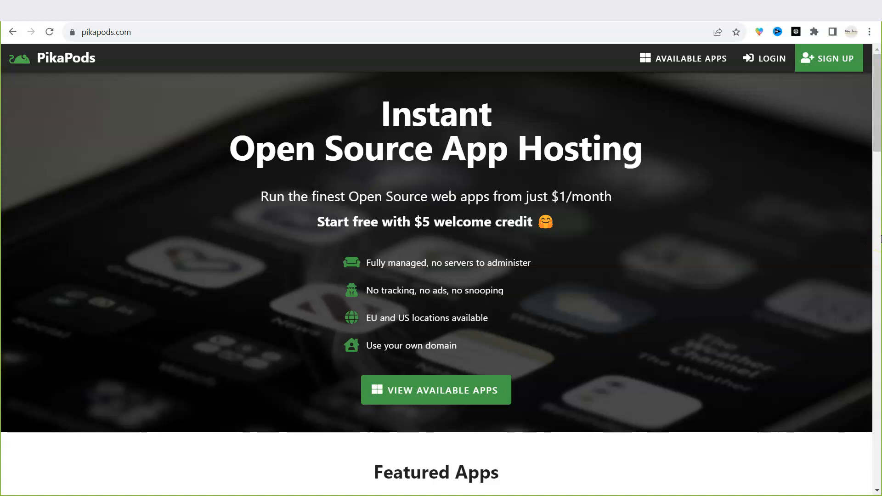
mouse_move(757, 119)
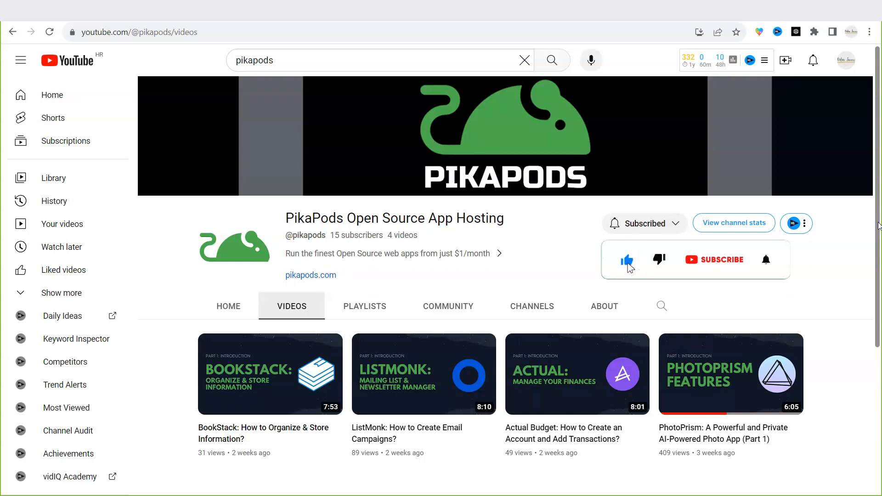
Step: Subscribe to the PikaPods YouTube channel and switch back to the pikapods.com homepage
click(721, 259)
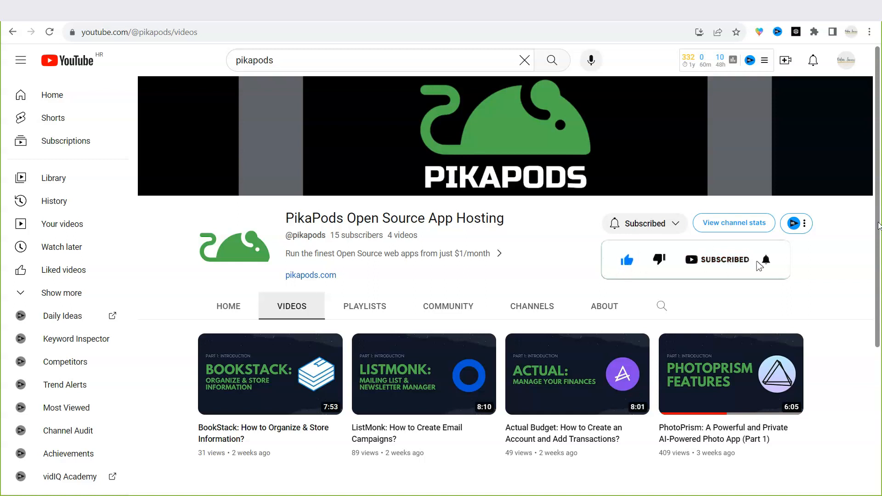
click(765, 259)
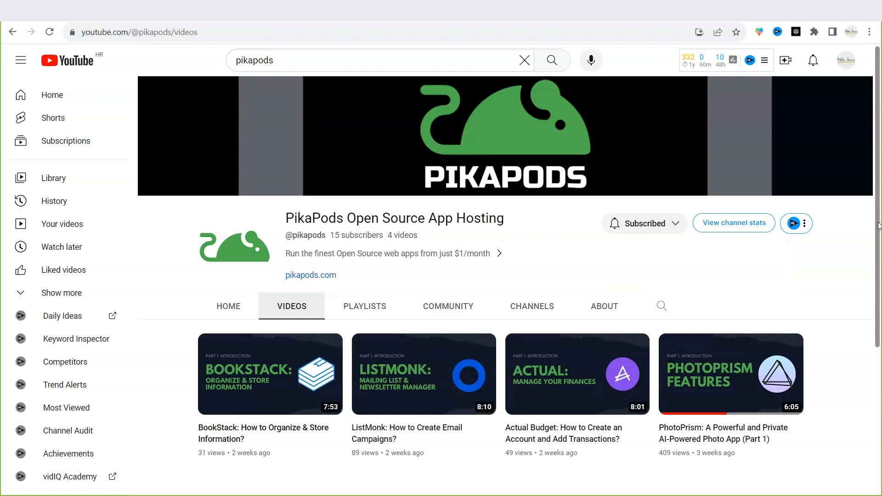
click(310, 275)
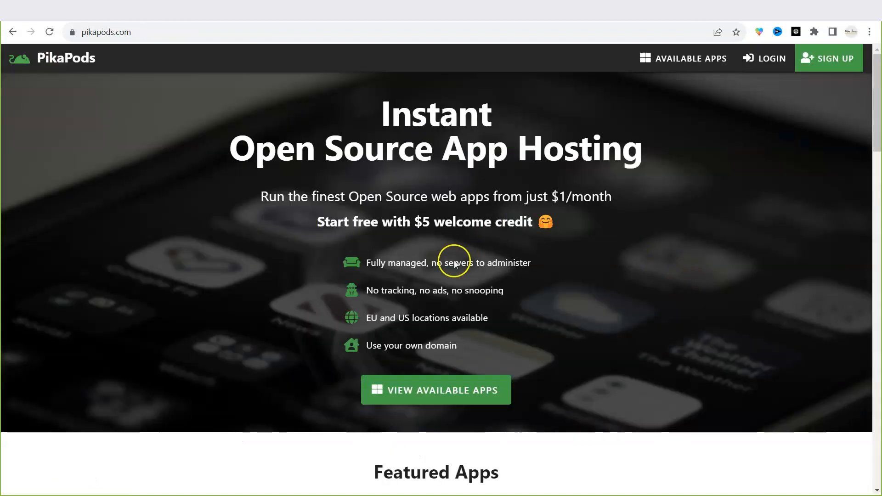
mouse_move(469, 269)
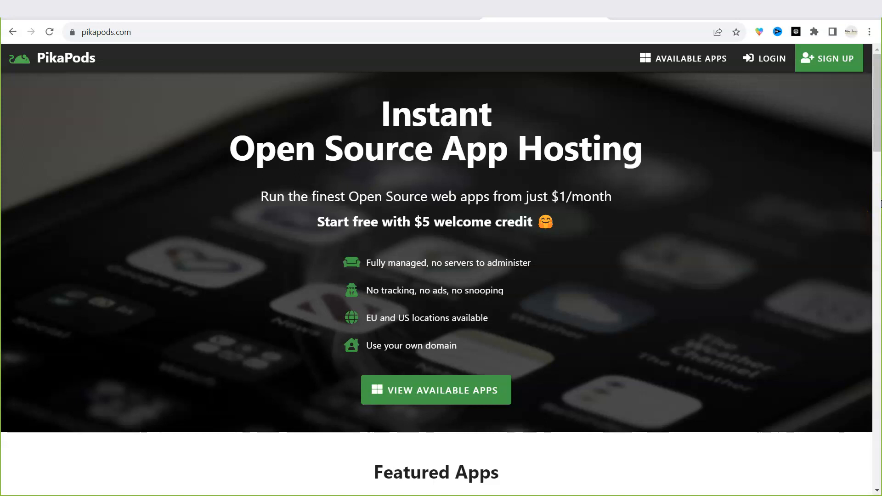
mouse_move(816, 256)
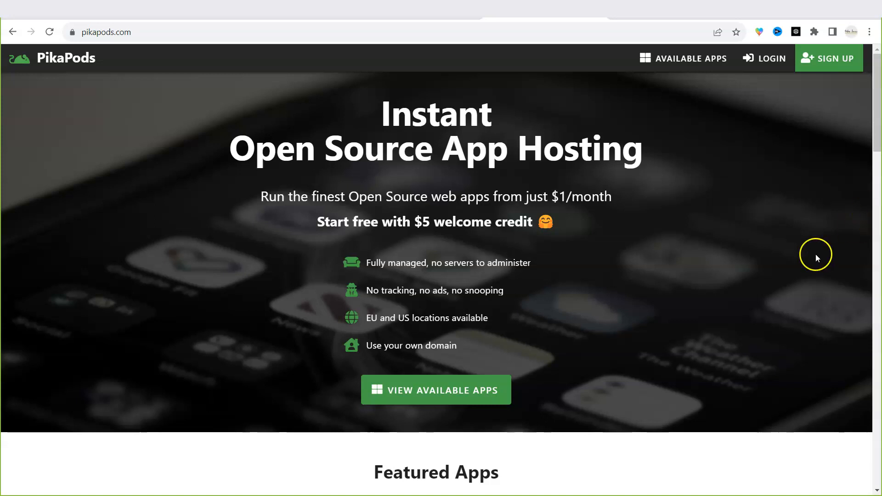
Step: Scroll past the hero to the Featured Apps: SerpBear, PhotoPrism and Uptime Kuma
scroll(down, 3)
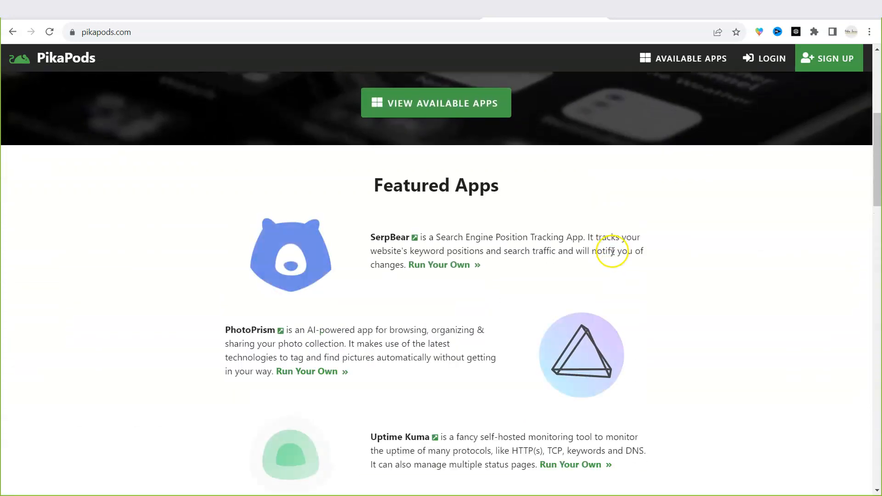
scroll(down, 3)
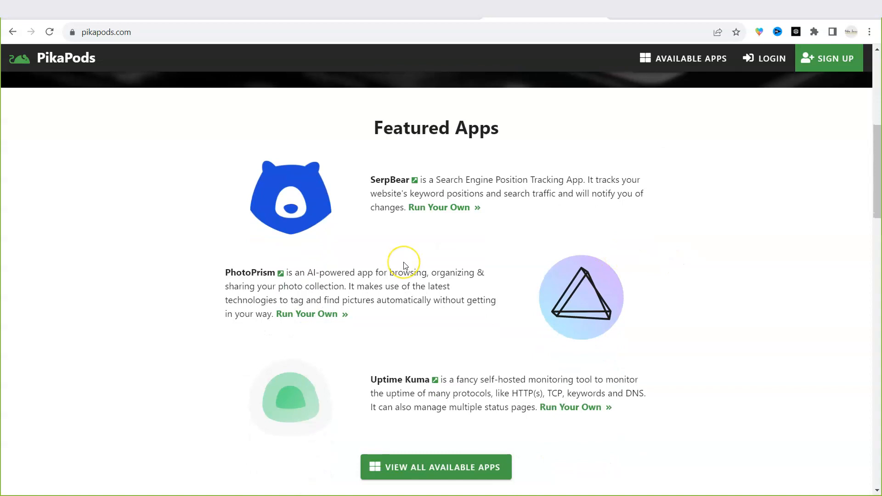
scroll(down, 3)
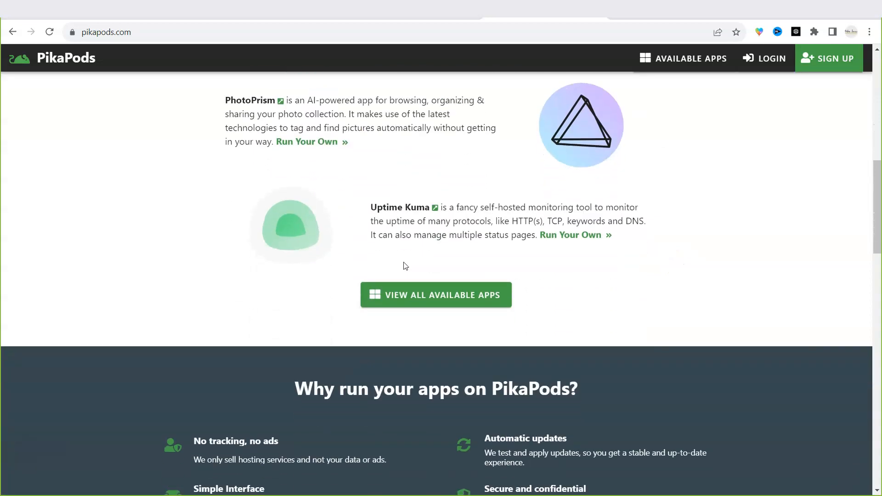
scroll(down, 3)
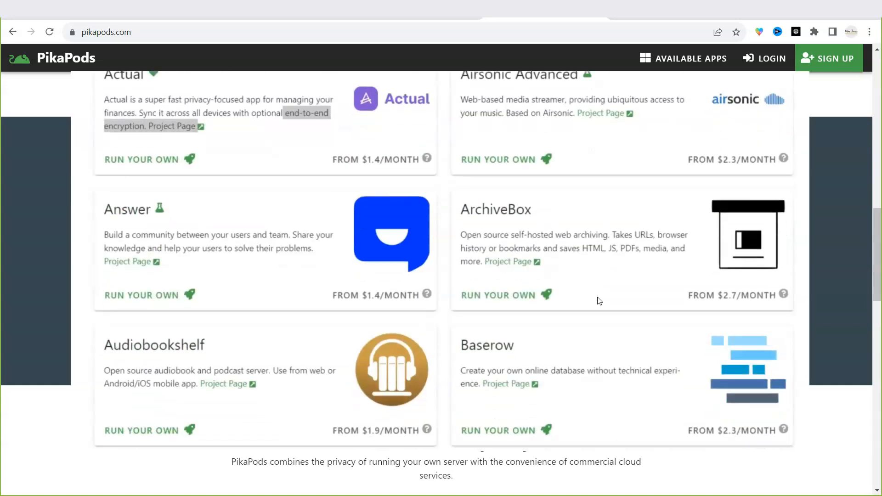
Step: Browse the remaining homepage sections, then go to the Available Apps catalog from the top navigation
scroll(down, 3)
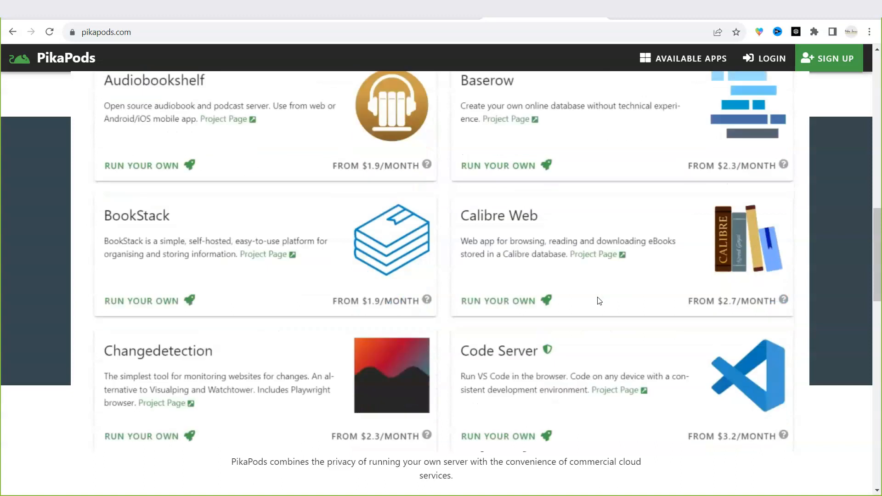
scroll(down, 3)
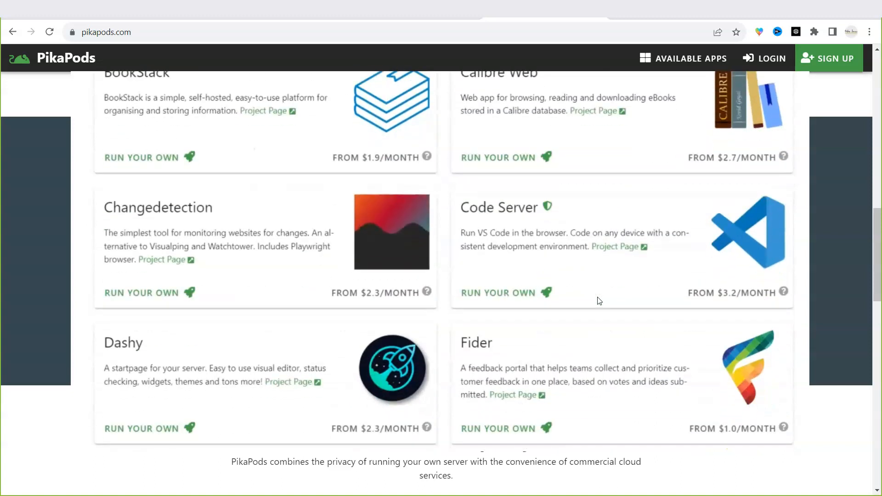
scroll(down, 3)
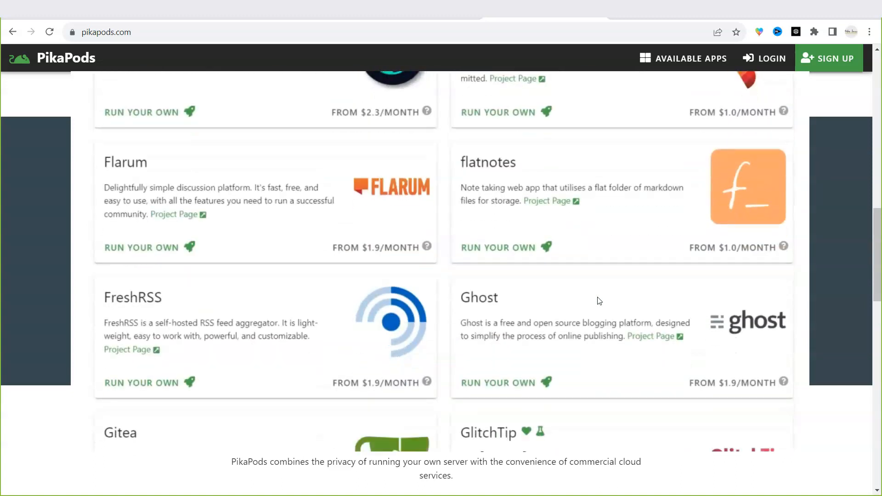
scroll(up, 3)
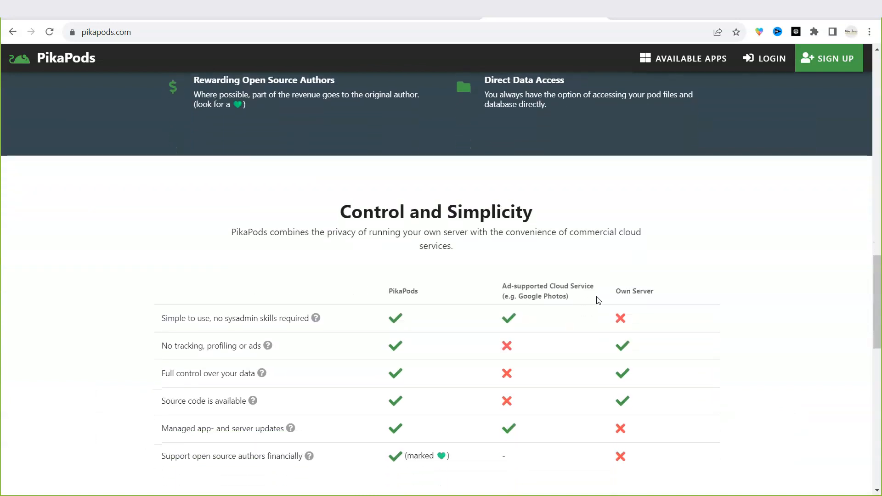
scroll(down, 3)
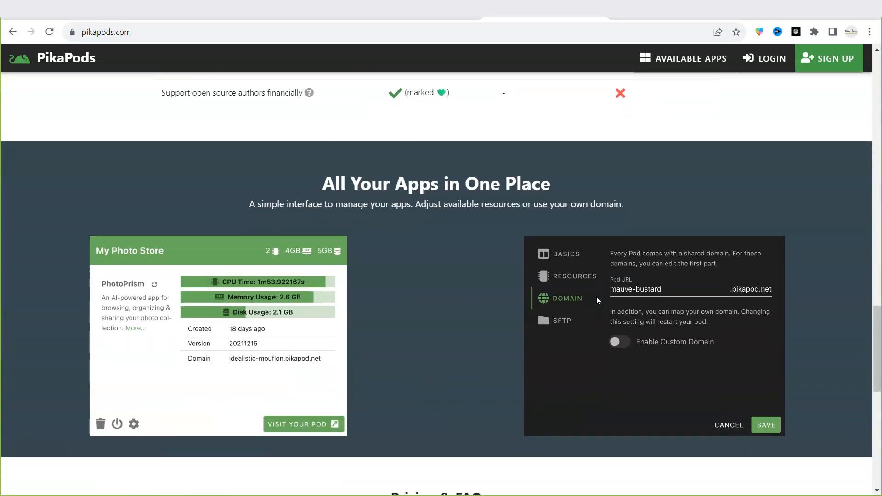
scroll(down, 3)
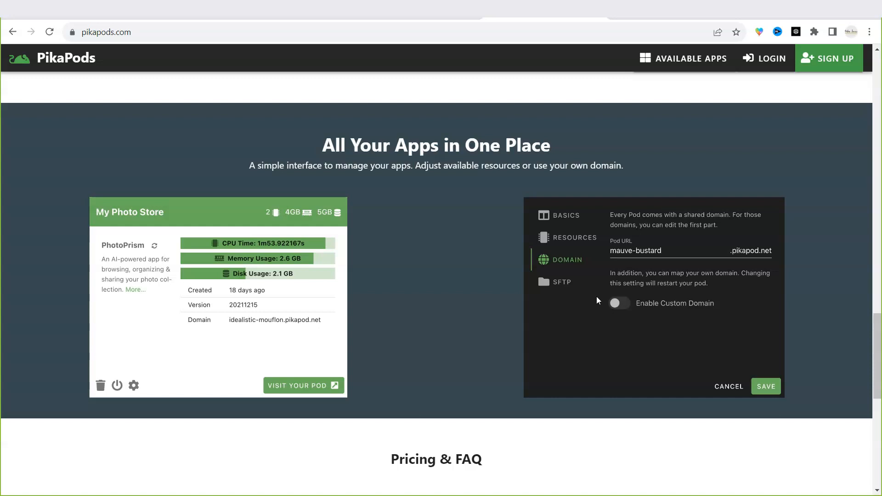
click(691, 58)
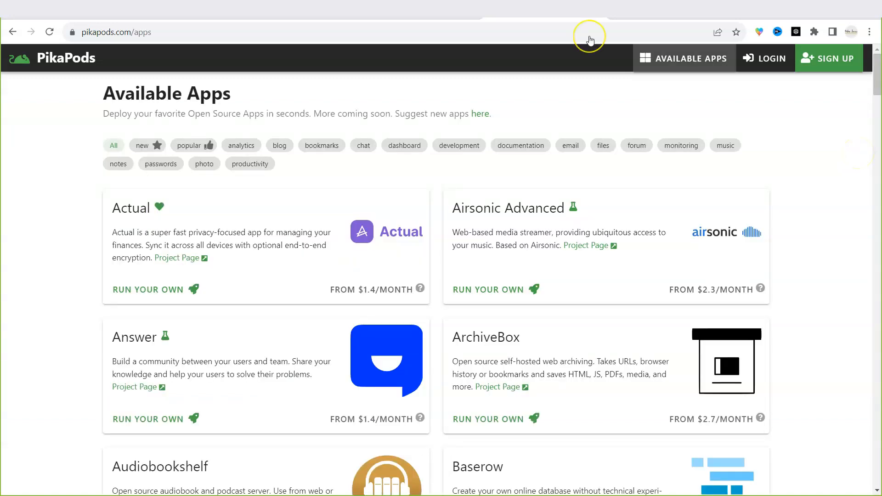